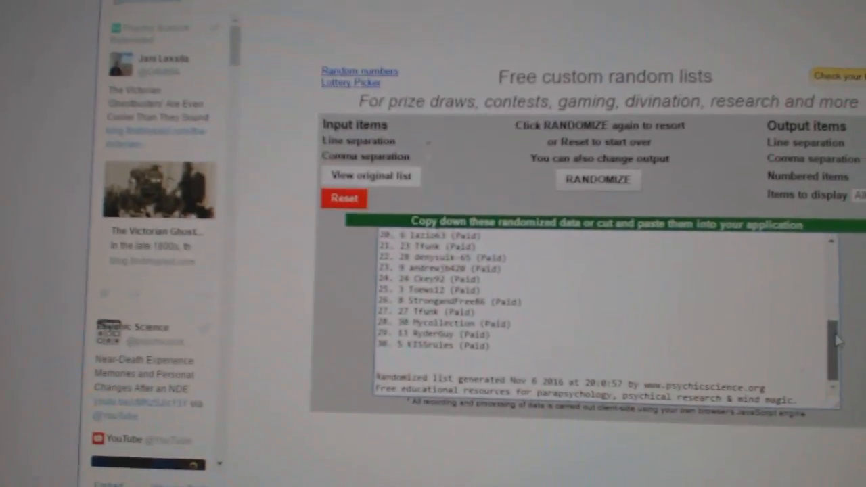
Step: Reshuffle the numbered paid-entries list three times to get a fresh random draft order
scroll(down, 3)
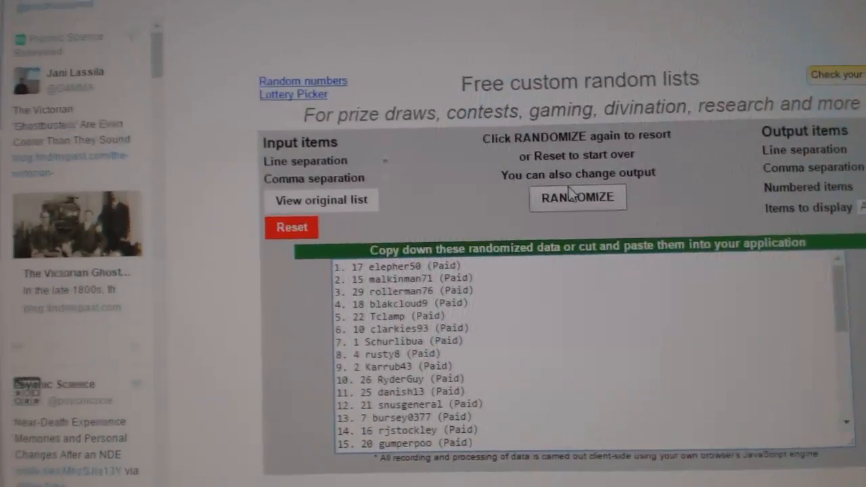
click(576, 197)
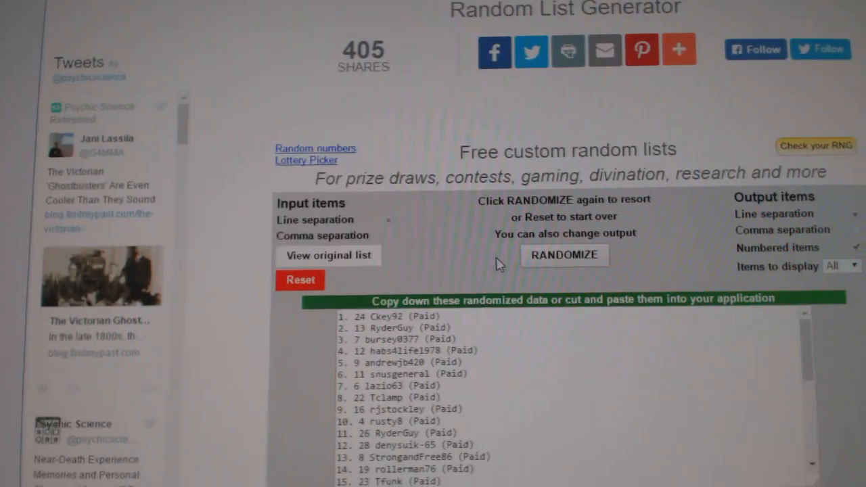
click(564, 254)
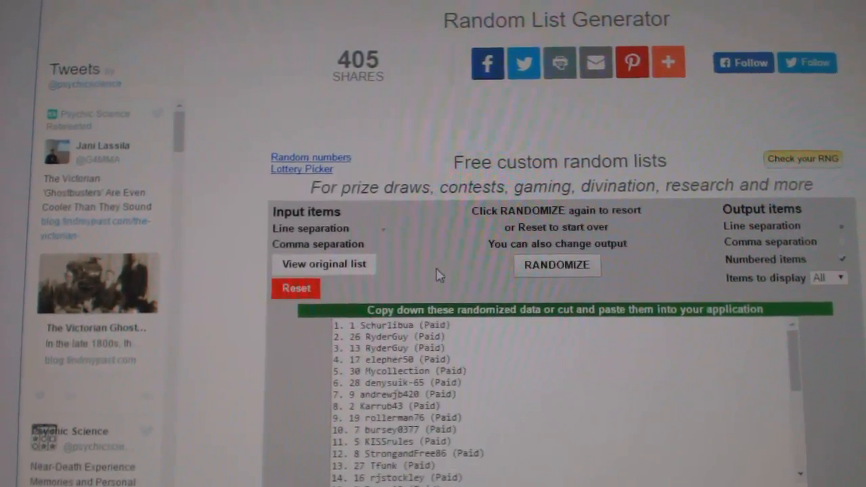
click(556, 264)
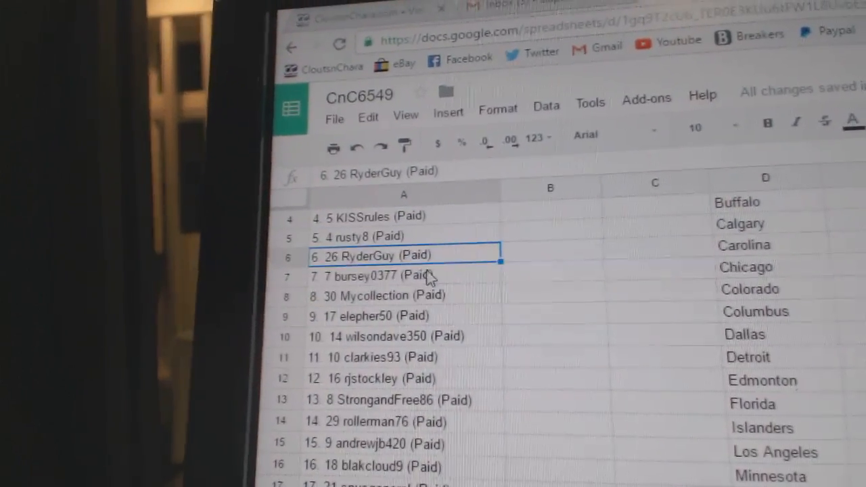
click(392, 292)
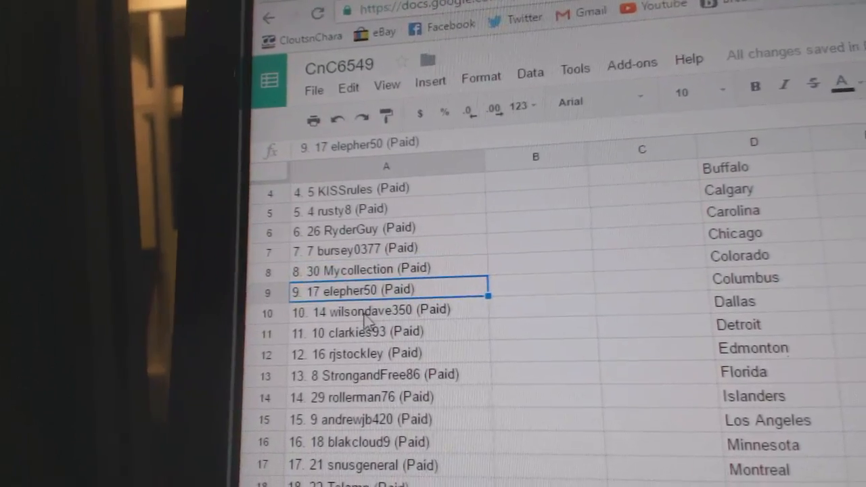
click(368, 308)
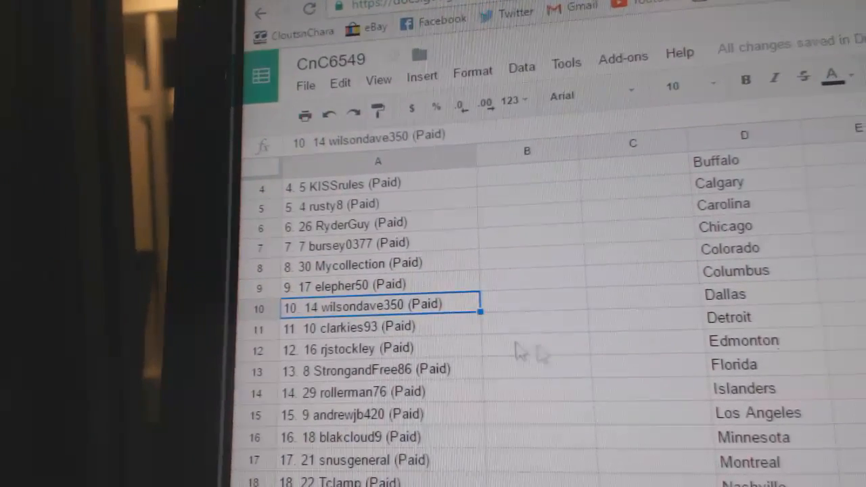
scroll(down, 3)
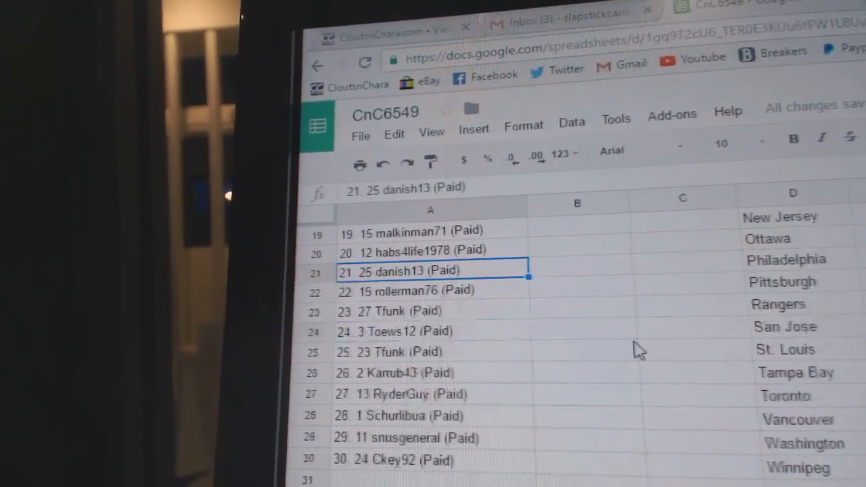
click(406, 289)
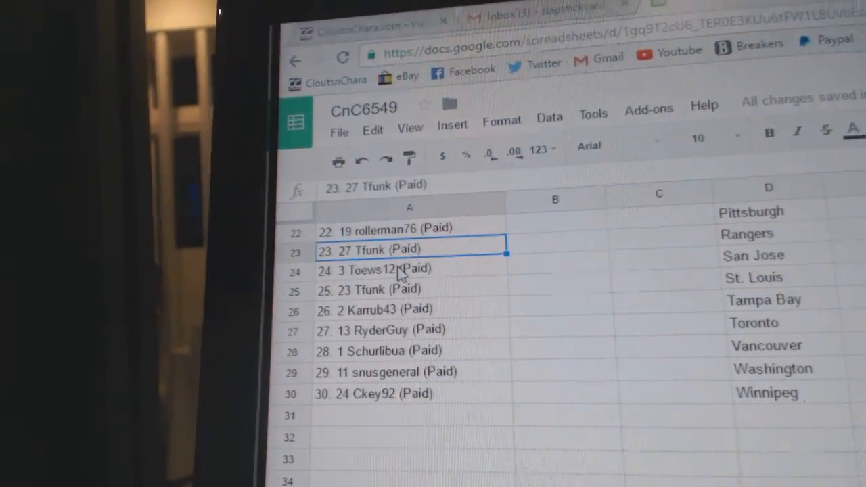
click(412, 314)
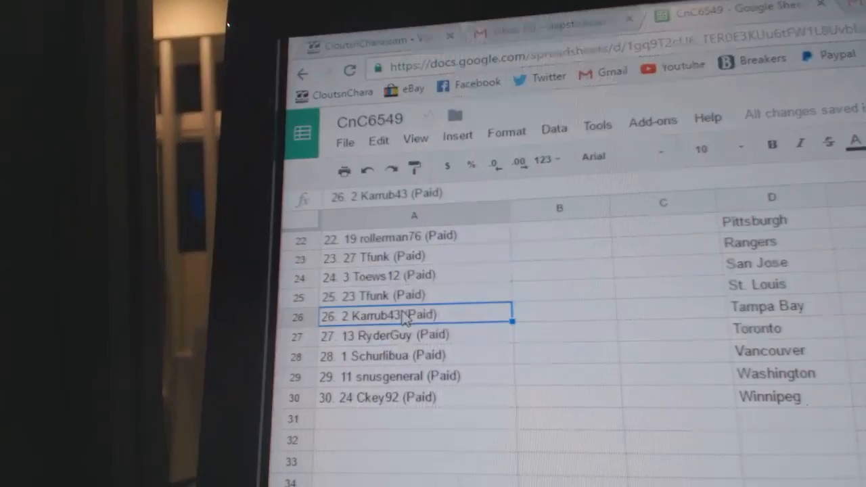